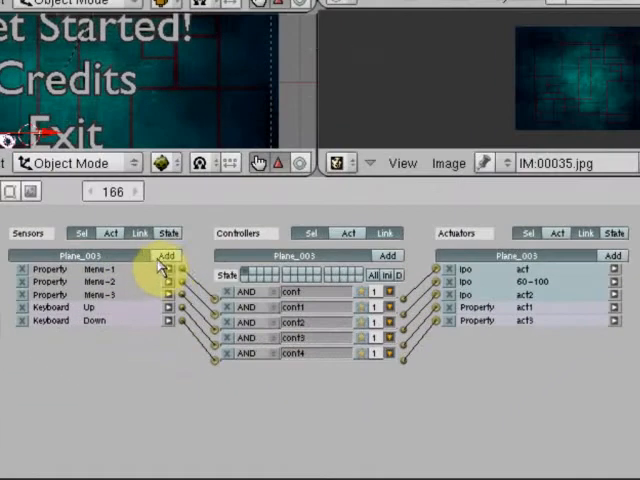
Add a Property sensor on the menu plane checking whether Menu equals 4
click(166, 256)
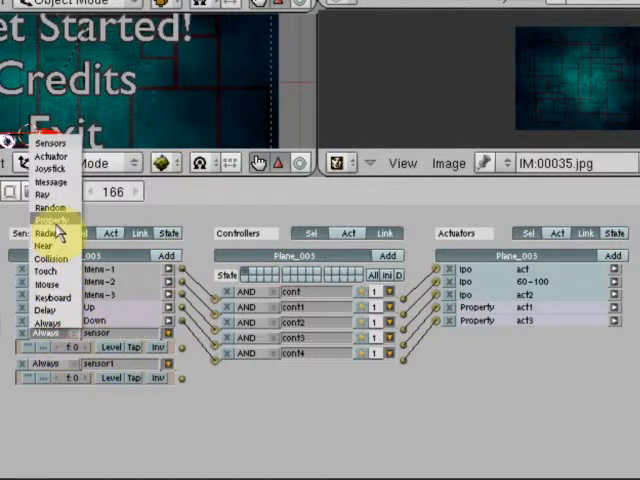
click(52, 220)
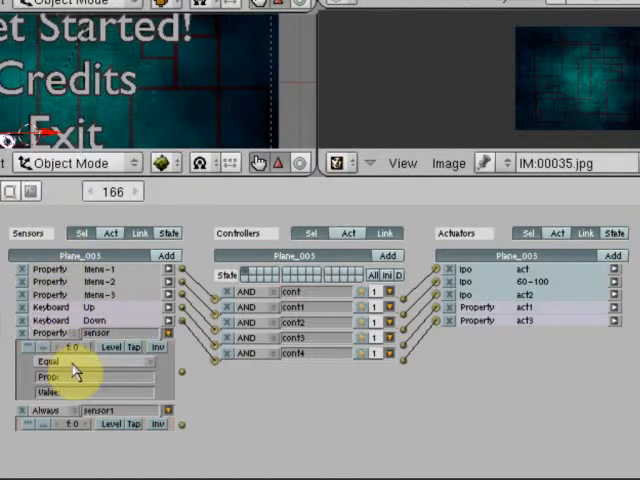
mouse_move(78, 376)
text( Menu)
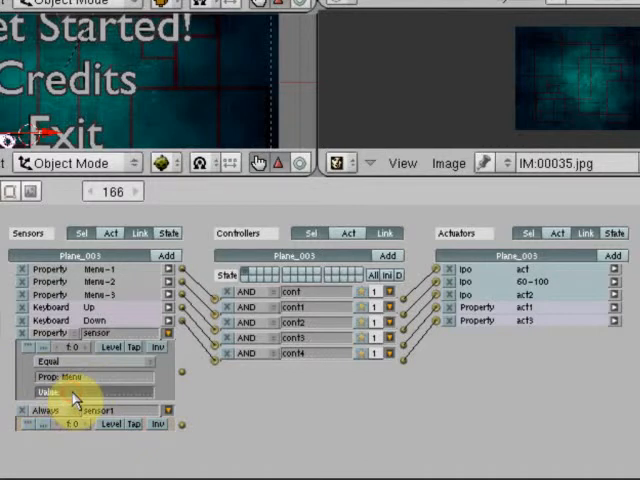
mouse_move(424, 270)
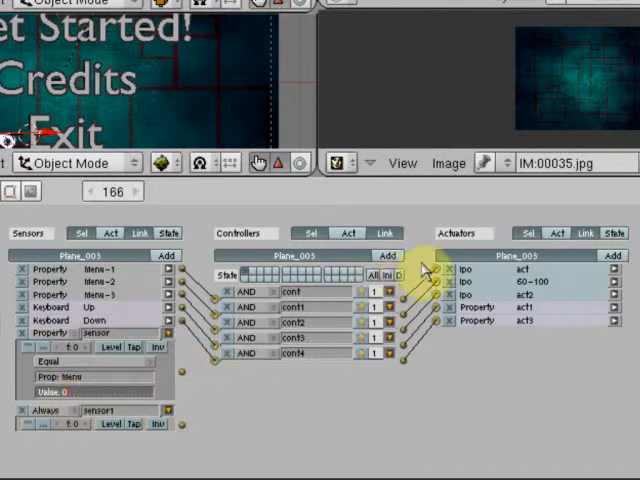
Add a new controller and a new actuator alongside the property sensor
click(388, 256)
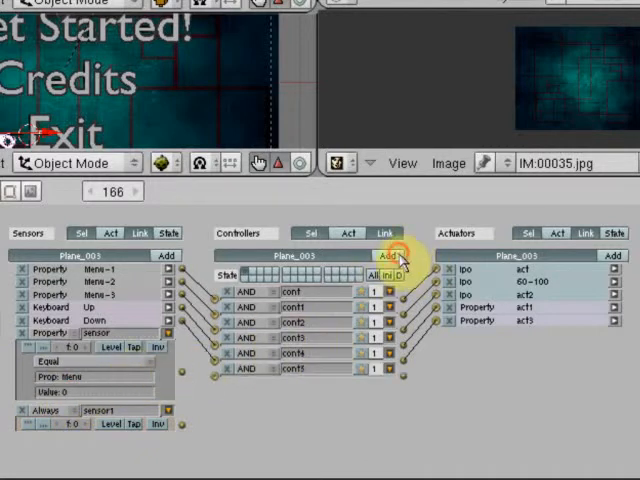
click(388, 256)
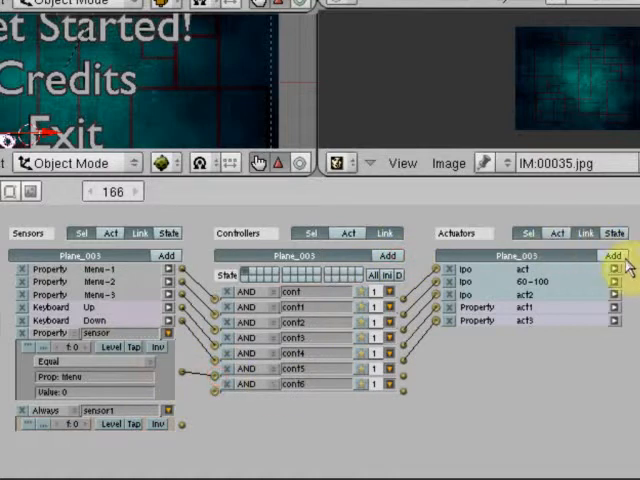
click(612, 254)
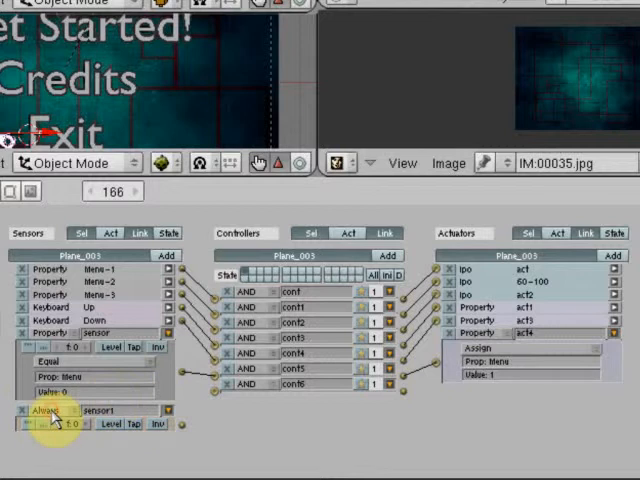
mouse_move(56, 416)
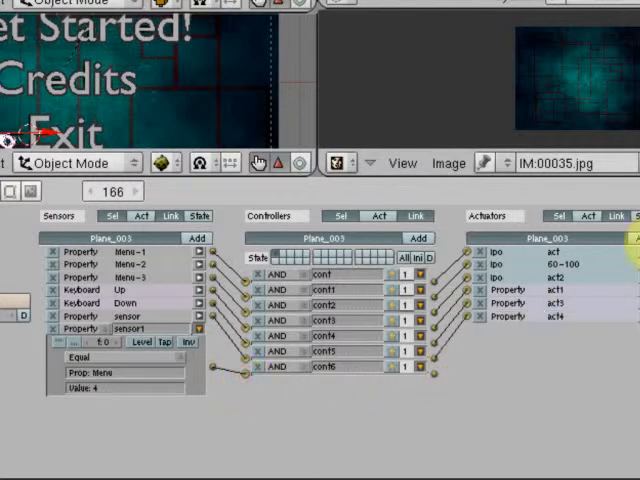
Add another actuator of type Property that assigns the Menu value
click(508, 328)
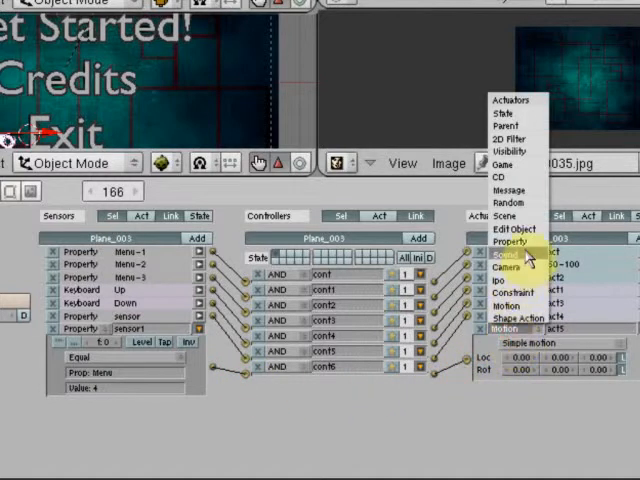
click(508, 240)
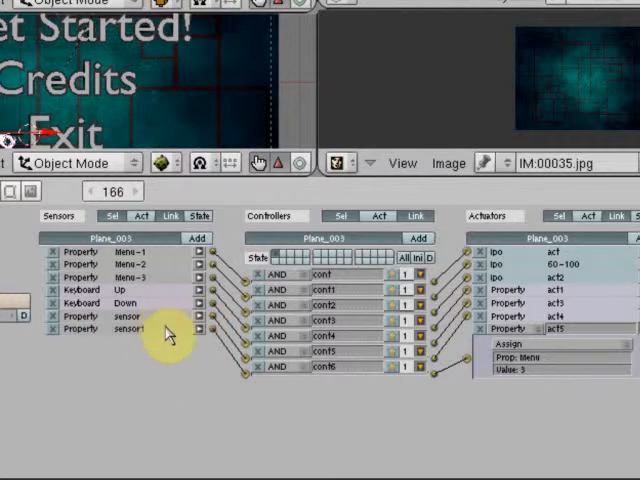
mouse_move(168, 328)
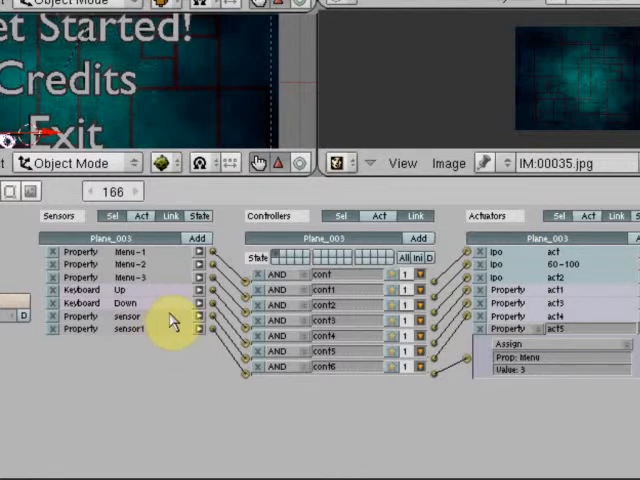
mouse_move(178, 336)
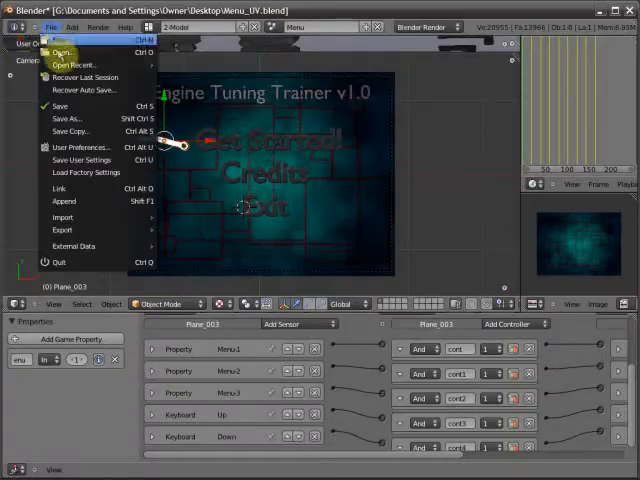
Use the File menu before playing the menu game to test the wrench selector
click(60, 52)
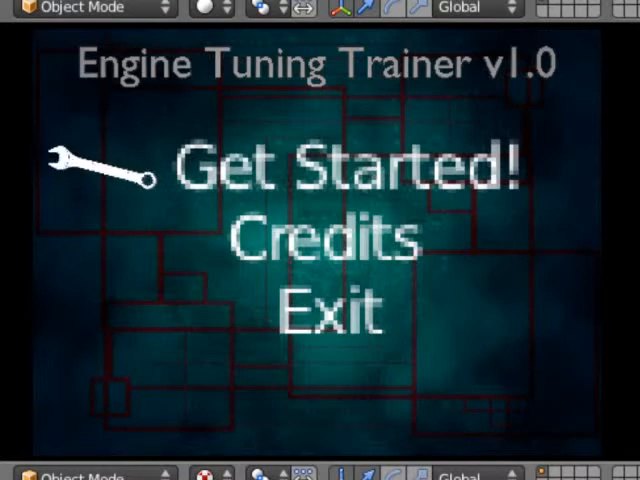
mouse_move(200, 244)
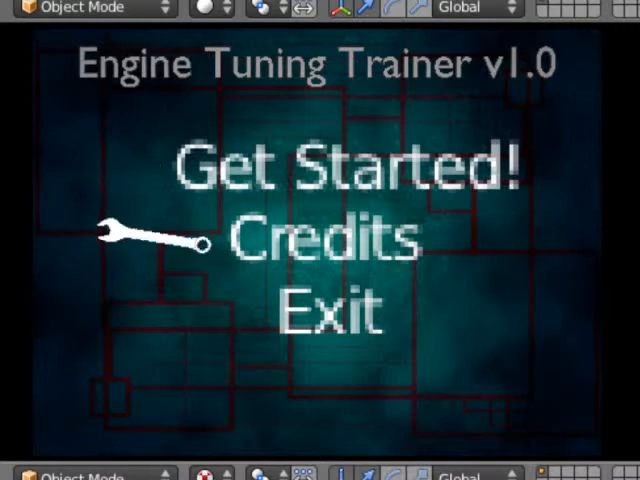
mouse_move(200, 324)
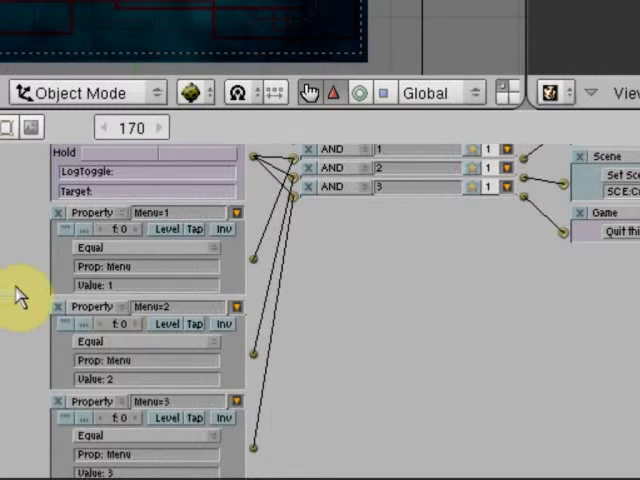
click(104, 284)
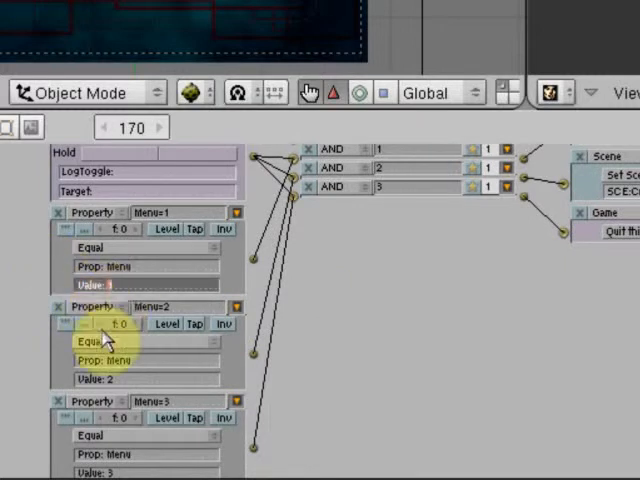
mouse_move(344, 290)
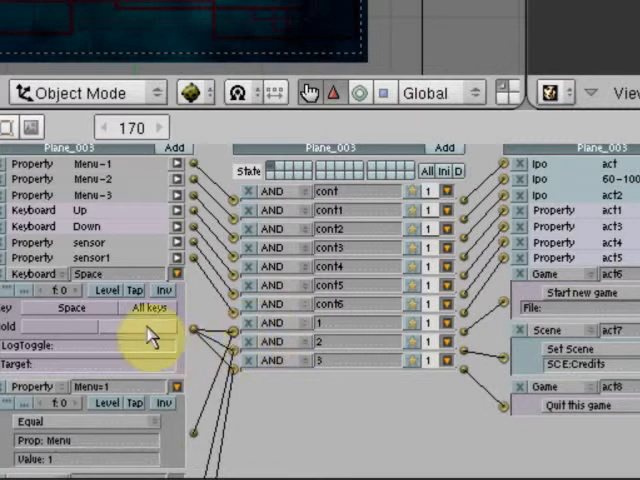
mouse_move(72, 308)
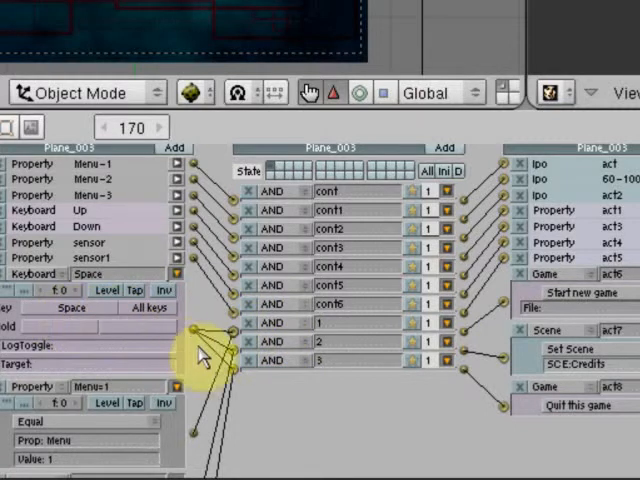
scroll(down, 3)
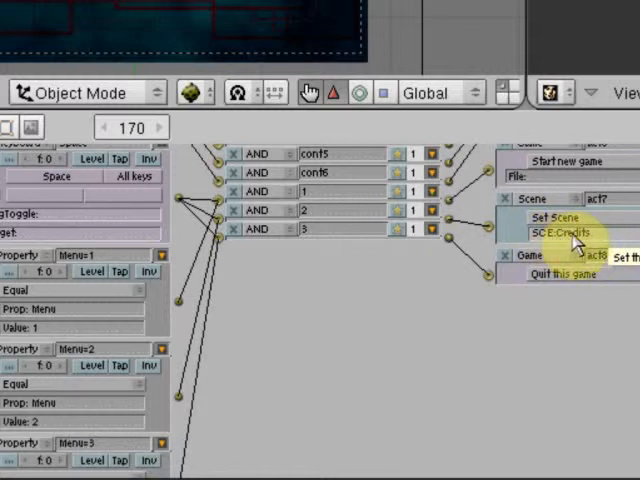
mouse_move(336, 440)
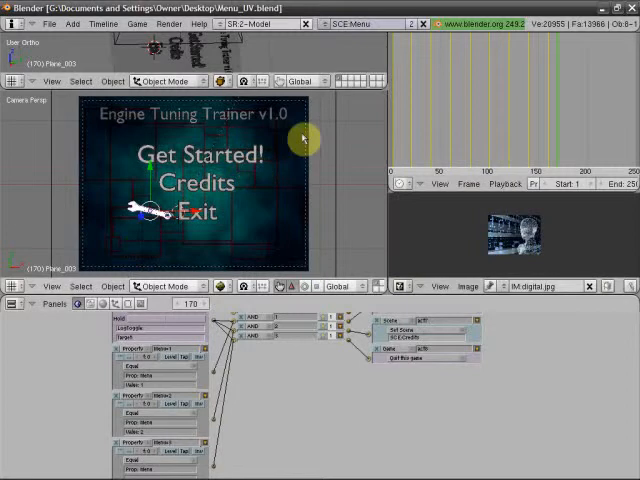
Switch to the SCE:Credits scene and scrub the timeline to preview the spinning text
click(324, 24)
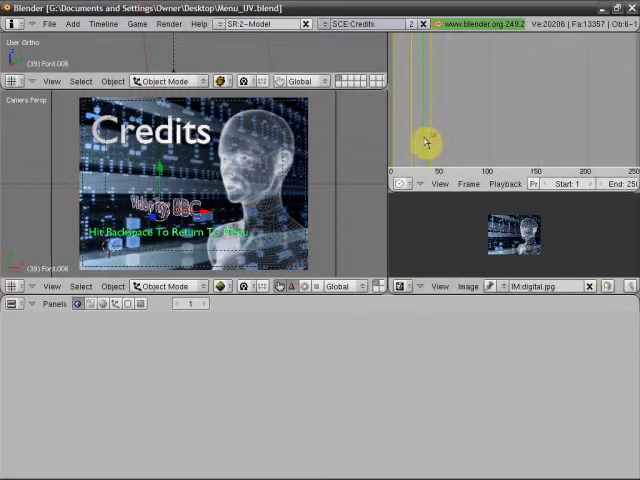
drag(428, 140, 432, 144)
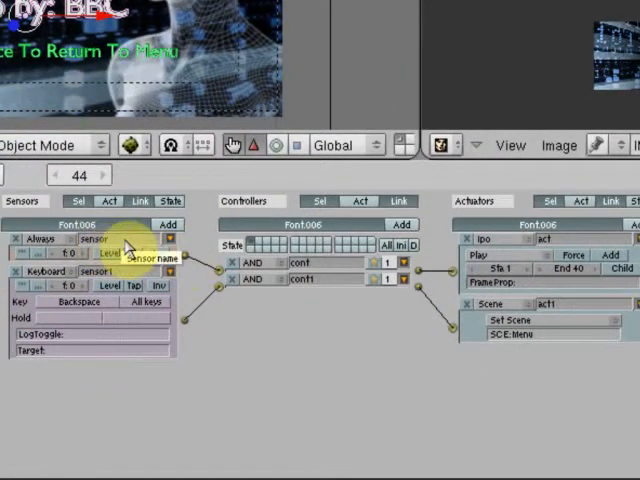
mouse_move(82, 244)
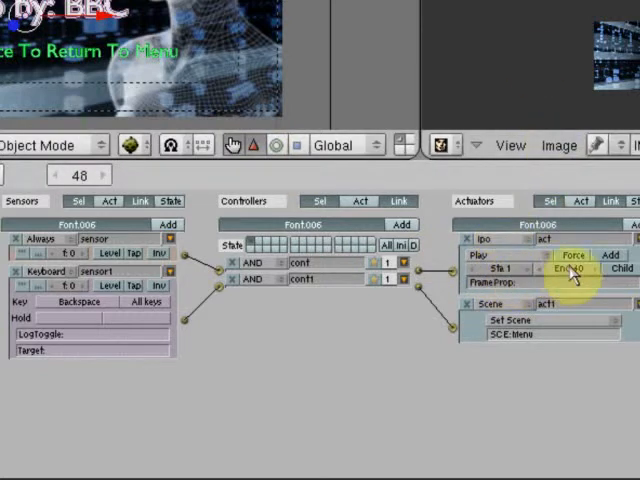
click(484, 256)
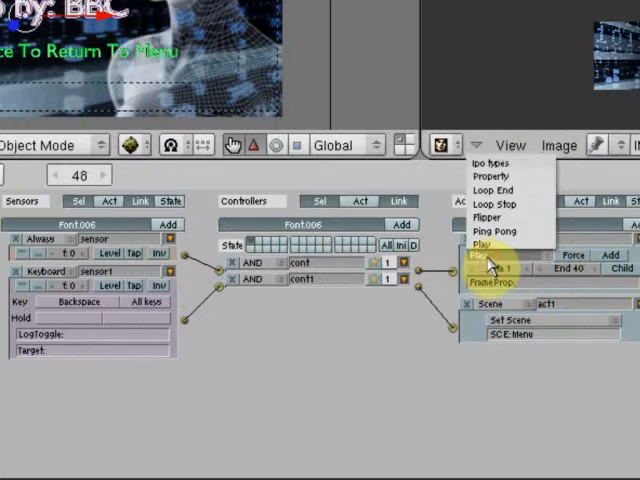
click(484, 246)
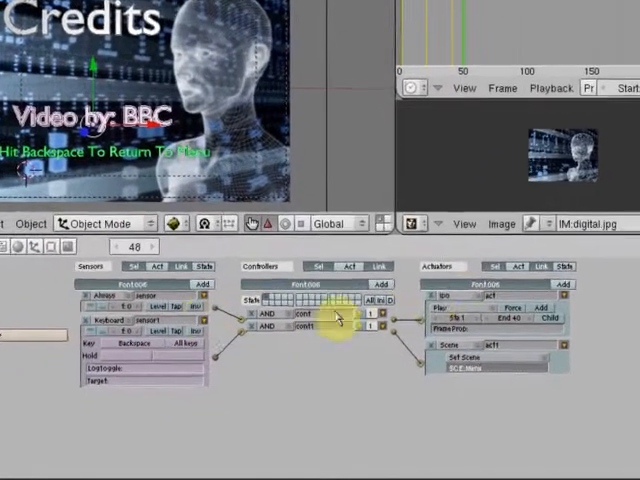
Browse the actuator type list for the Credits logic and dismiss it
click(480, 252)
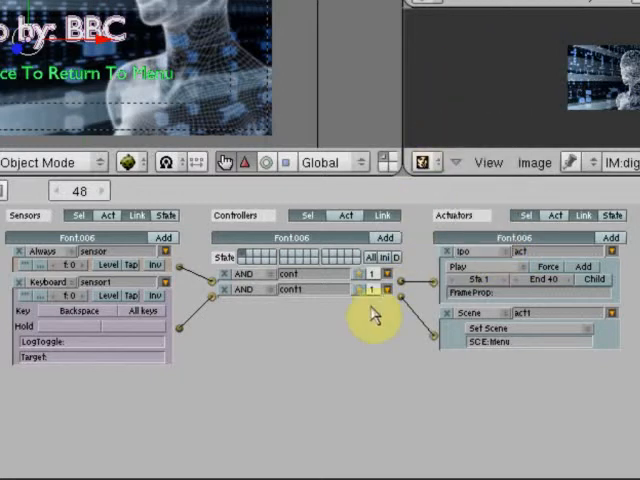
click(468, 264)
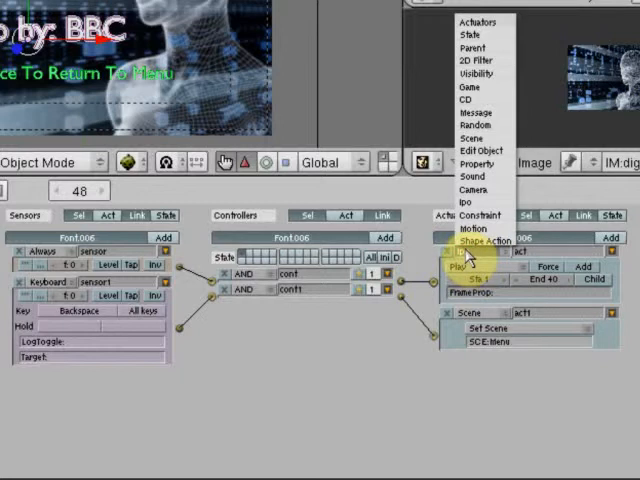
click(476, 200)
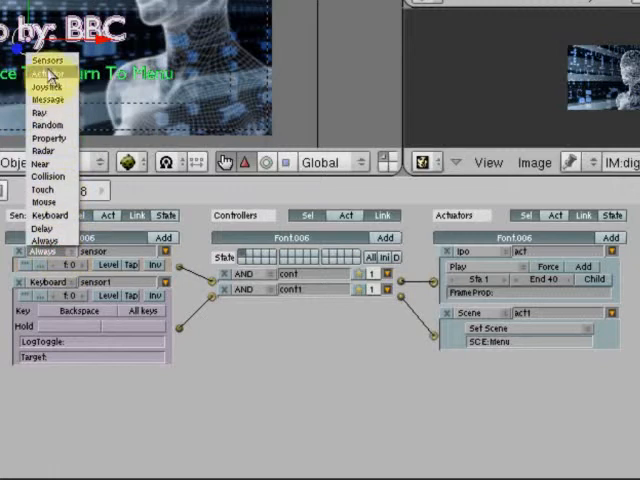
mouse_move(56, 100)
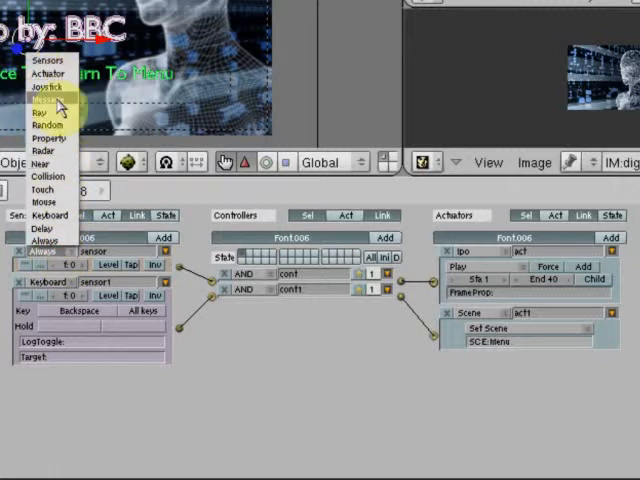
mouse_move(48, 112)
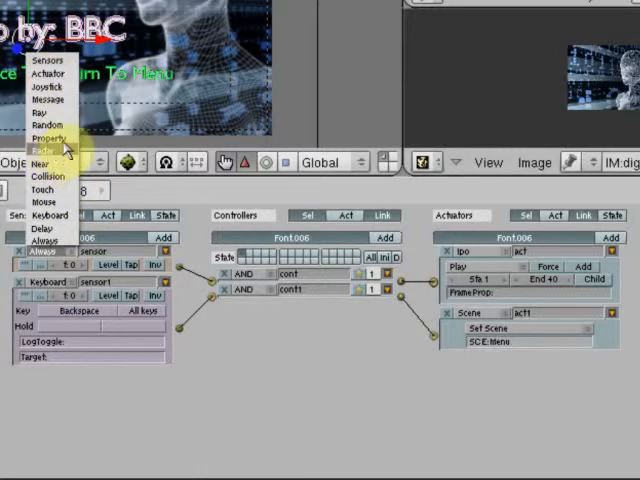
mouse_move(48, 202)
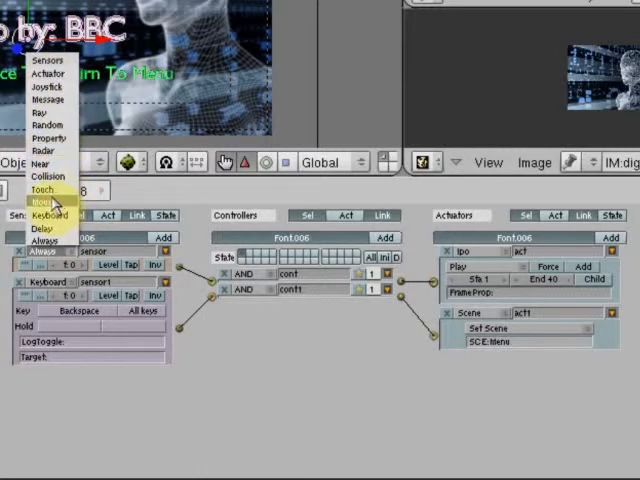